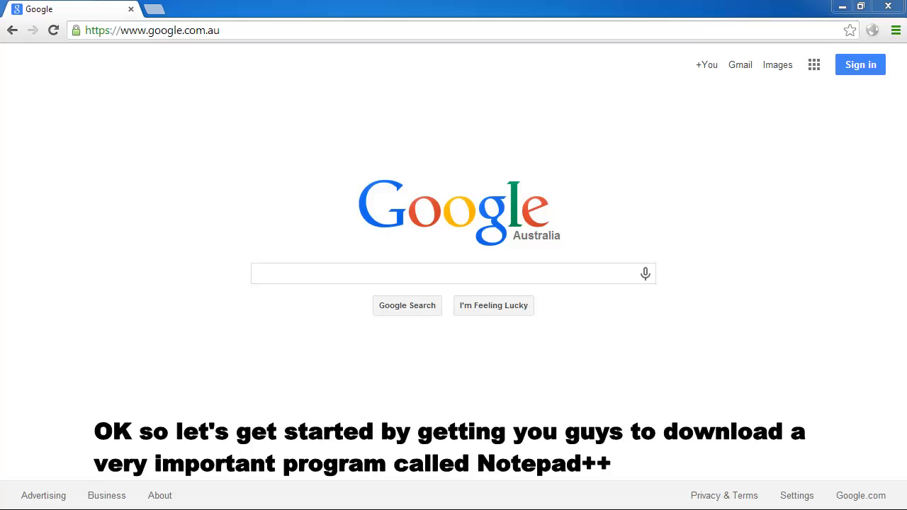
mouse_move(501, 300)
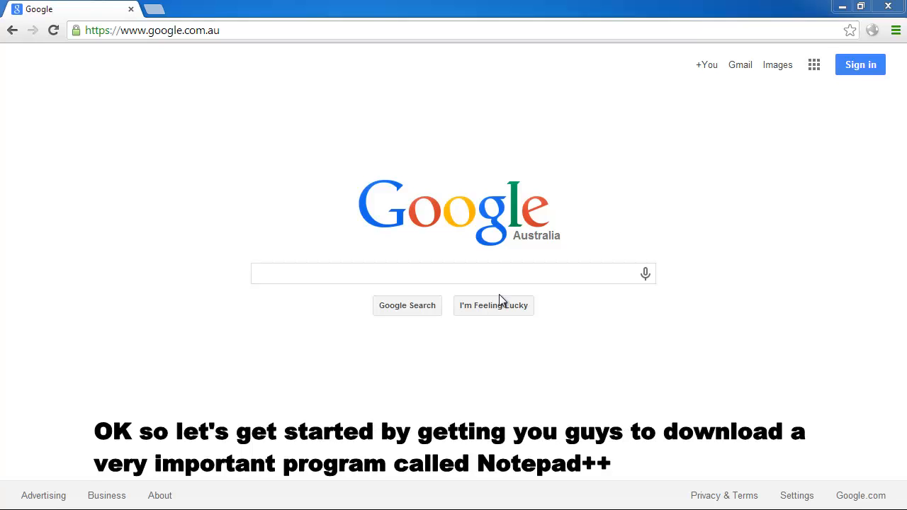
Search Google in Chrome for 'notepad++'.
click(453, 273)
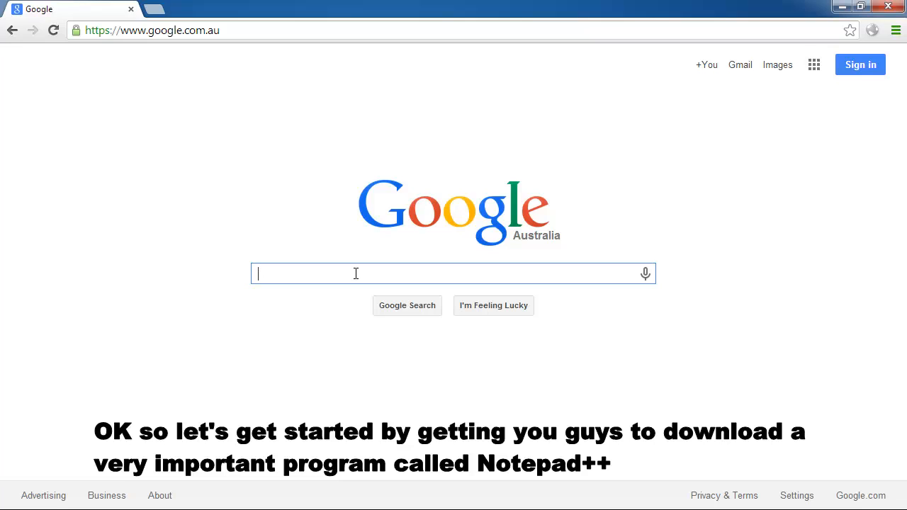
text(notepad++)
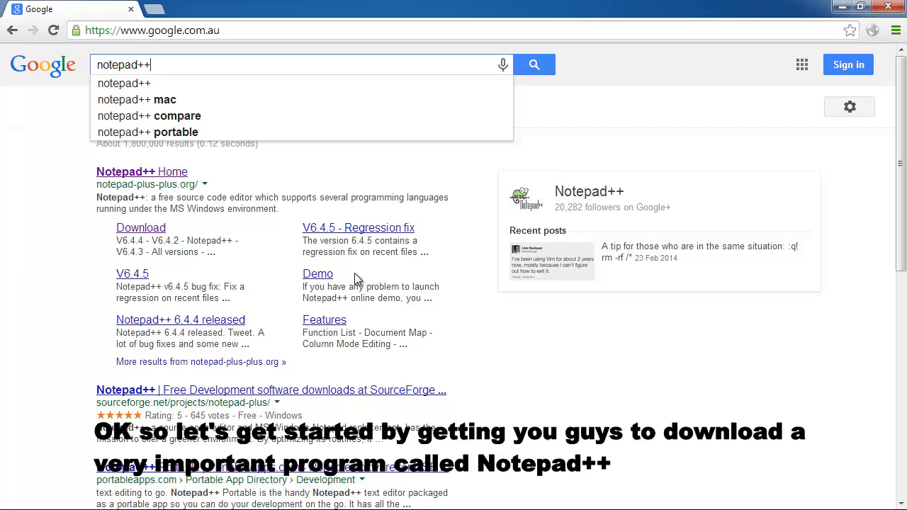
click(534, 64)
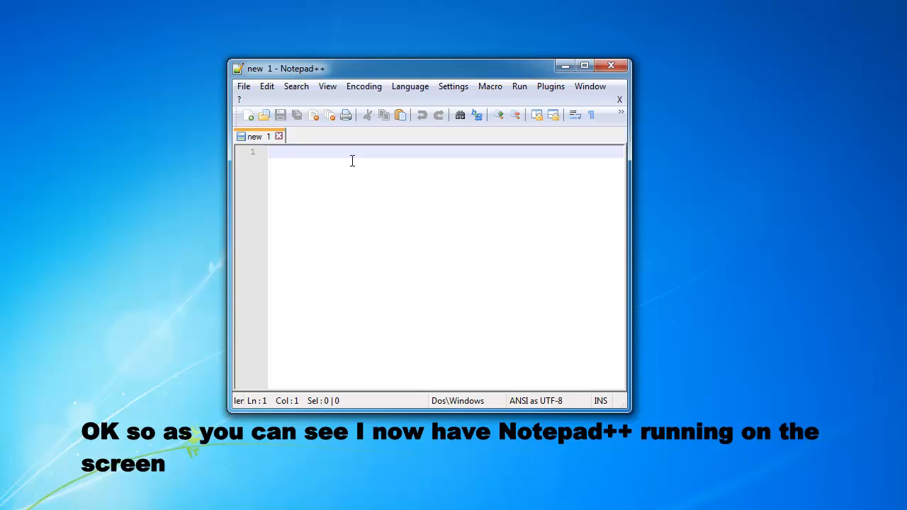
mouse_move(354, 163)
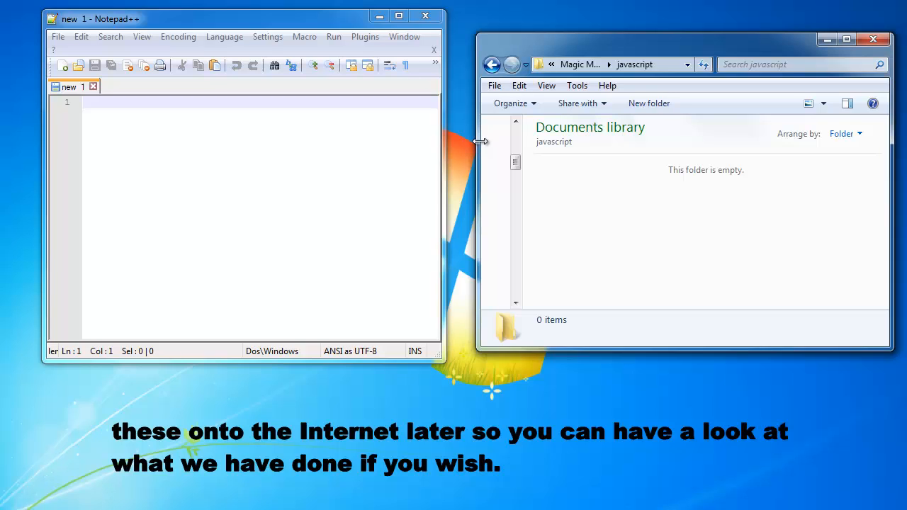
mouse_move(488, 148)
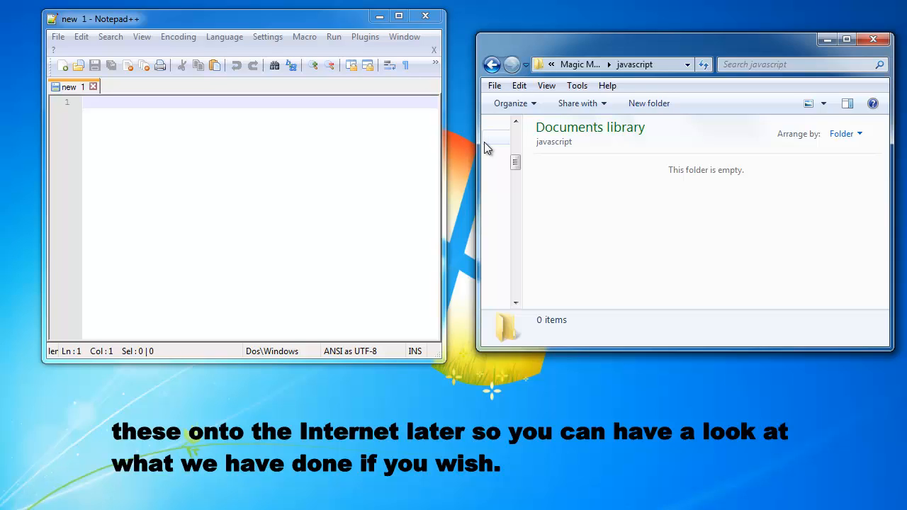
mouse_move(491, 209)
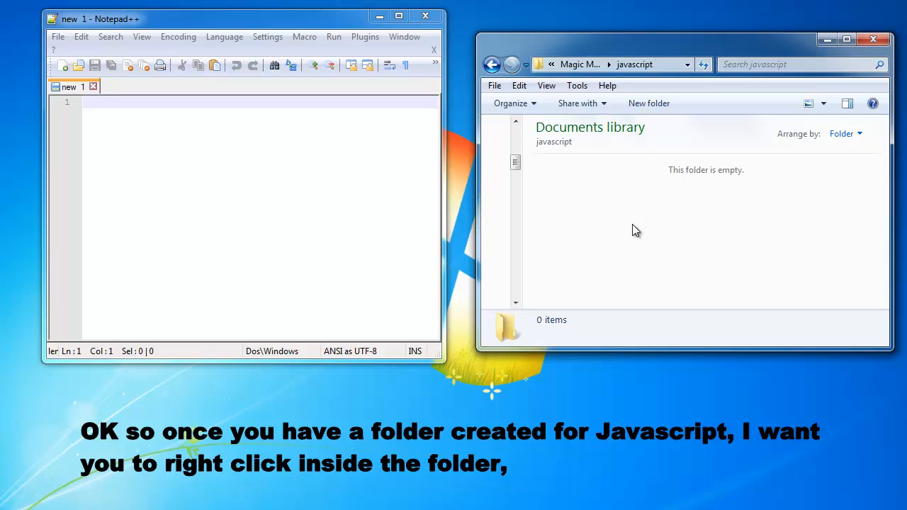
Create a new text document, rename it index.html, and accept the extension change.
right_click(635, 219)
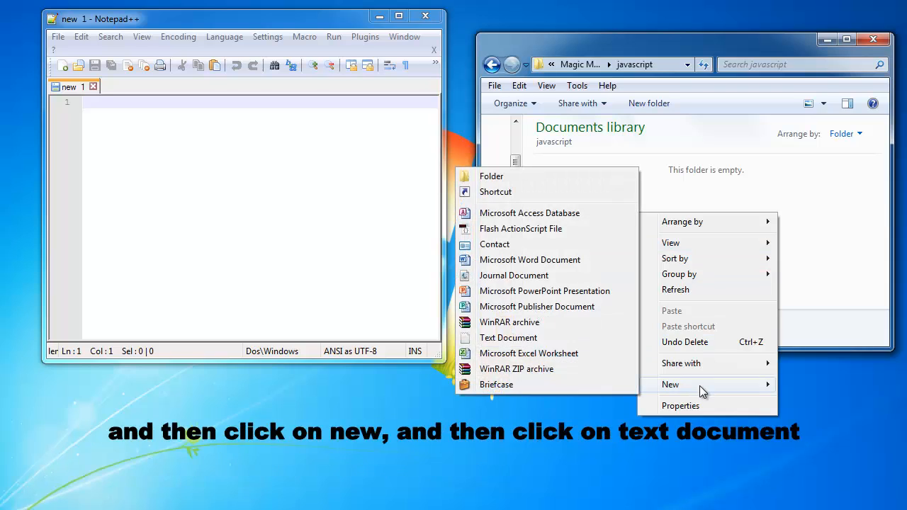
mouse_move(508, 337)
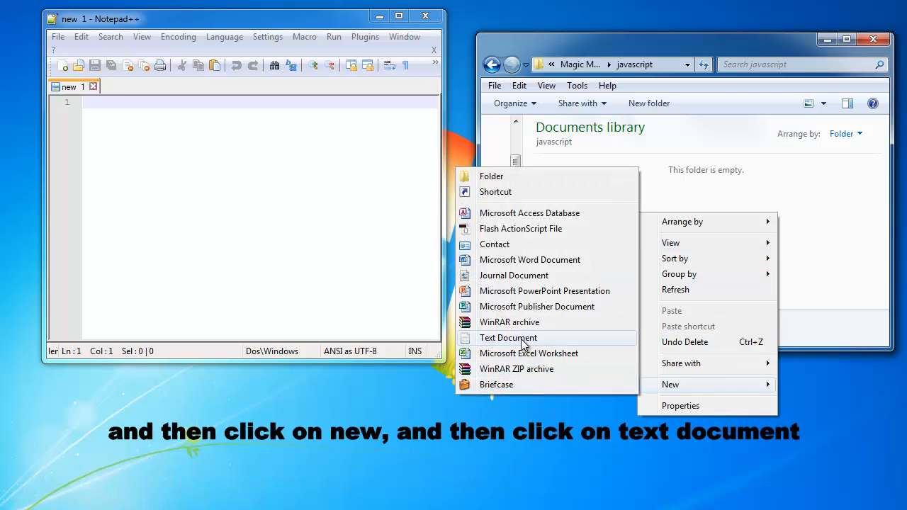
click(508, 337)
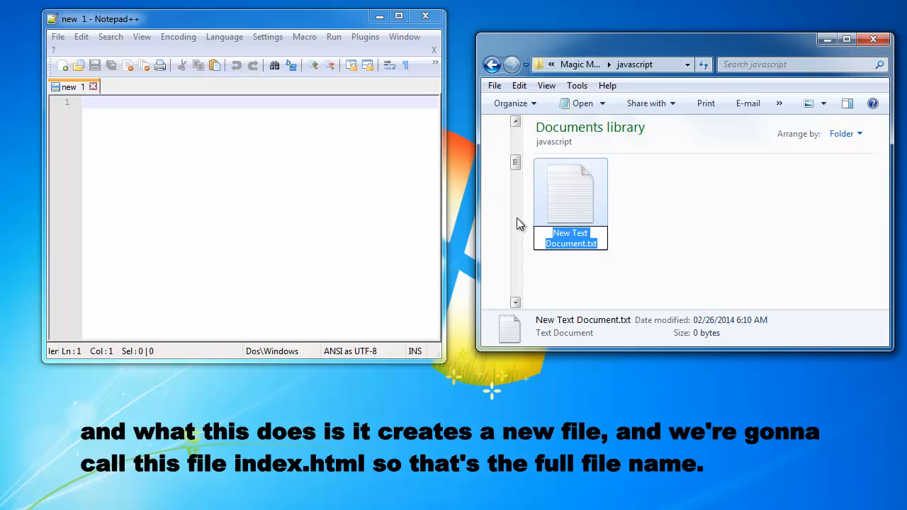
text(index.html)
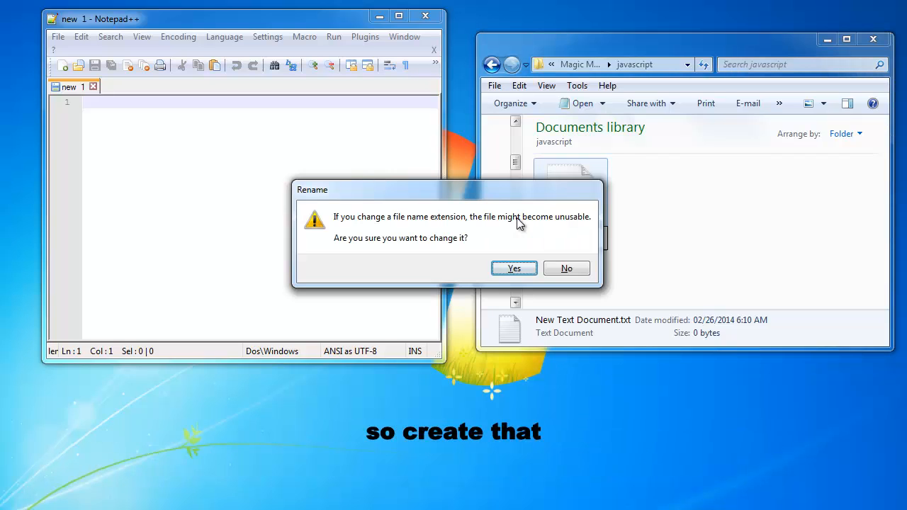
click(514, 268)
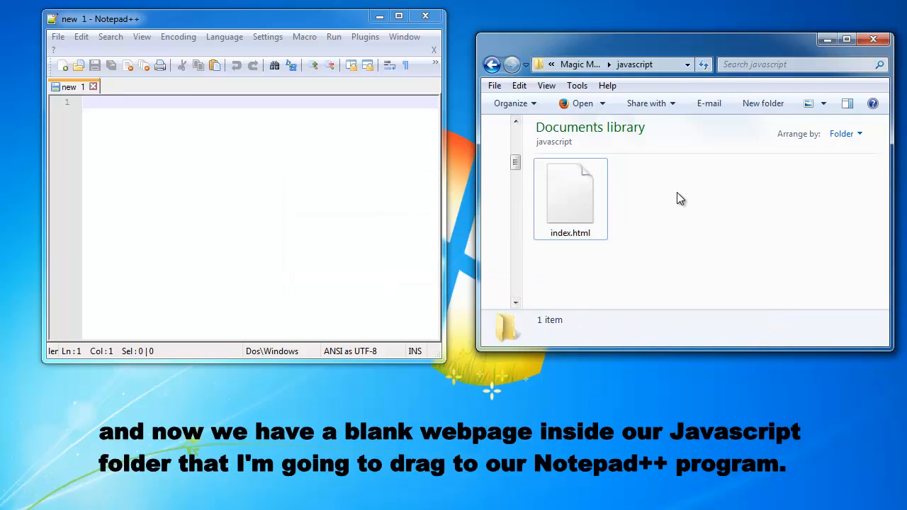
mouse_move(570, 191)
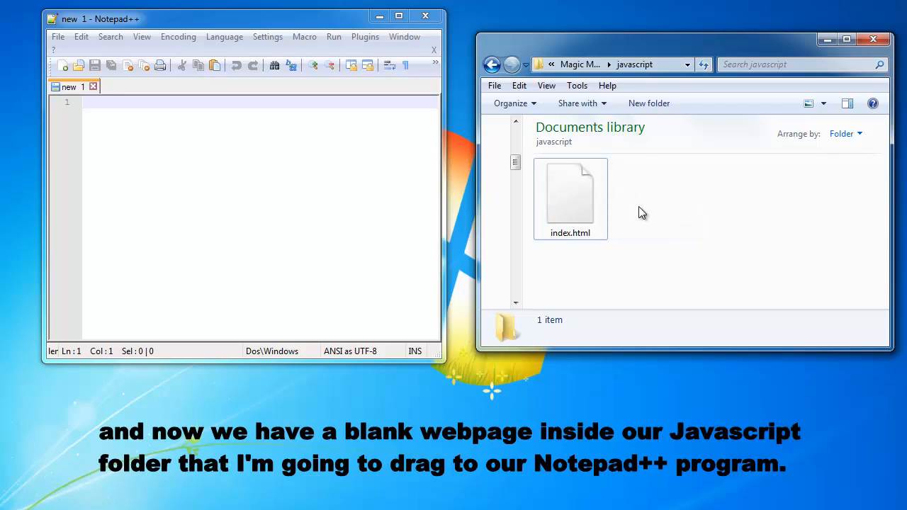
mouse_move(581, 210)
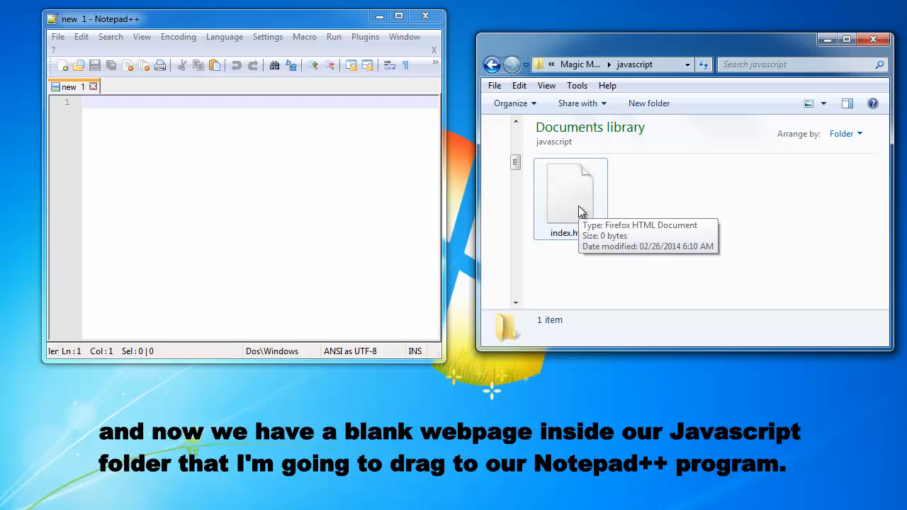
Open index.html and type the <html> and <body></body> tags.
click(570, 195)
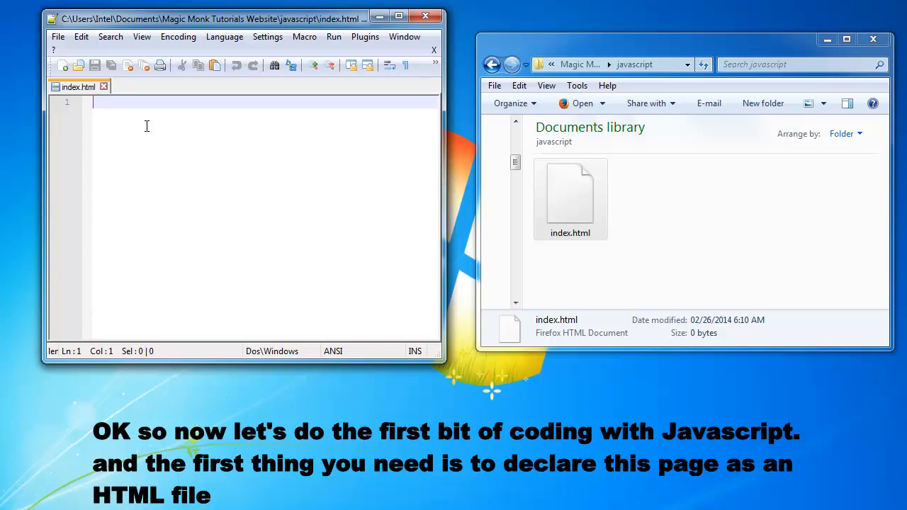
text(<html>)
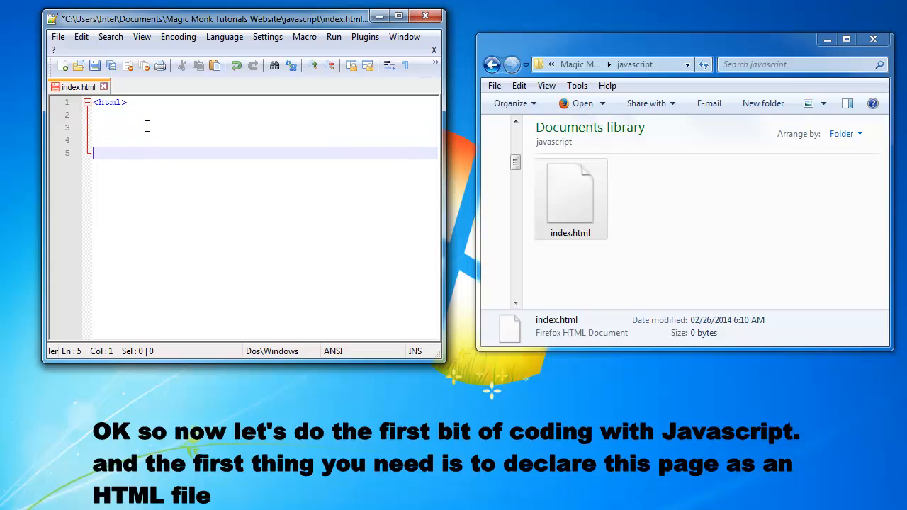
text(</html>)
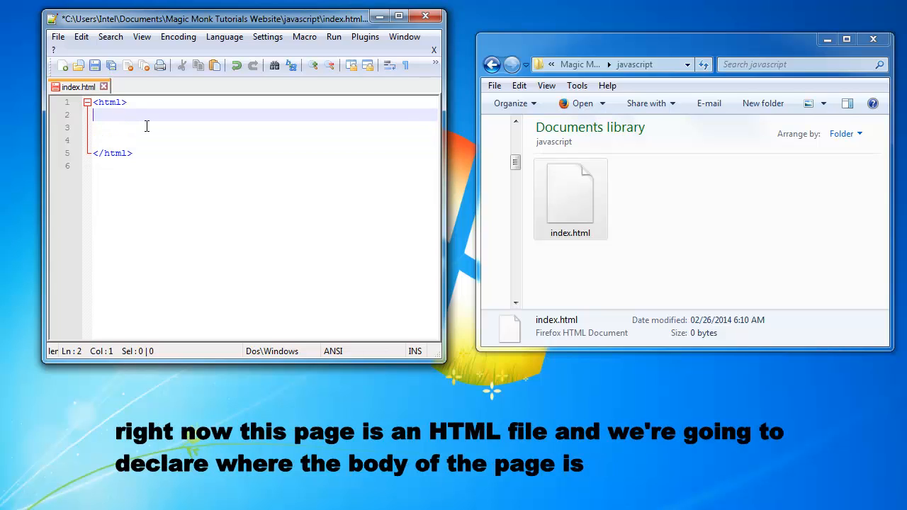
text(<)
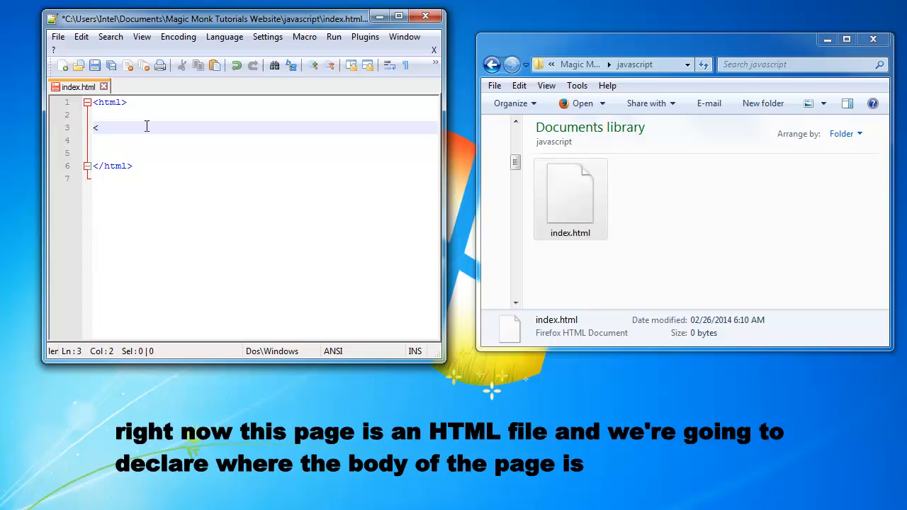
text(body>)
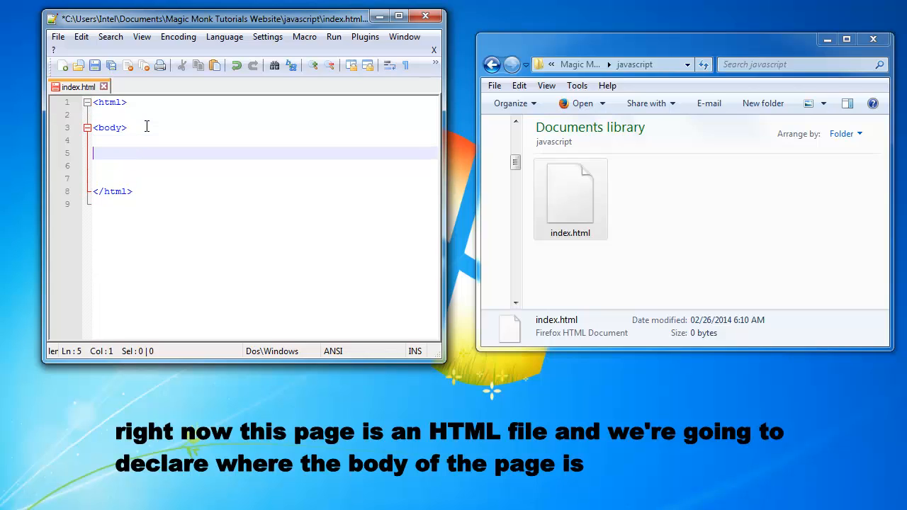
text(</body>)
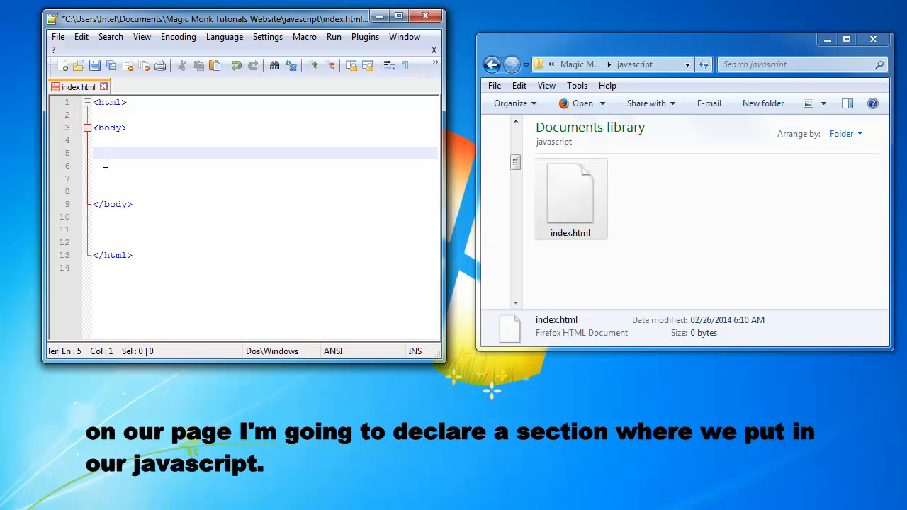
Add <script> and </script> tags inside the body.
text(<)
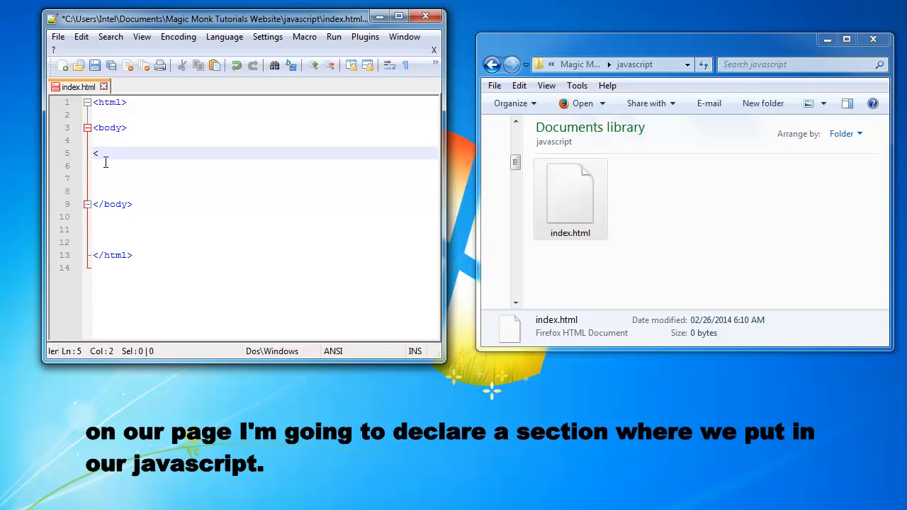
text(script>)
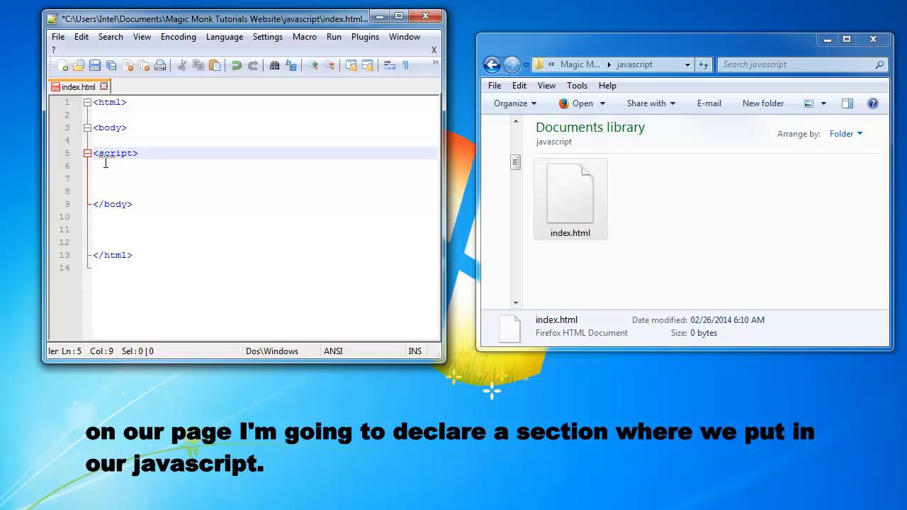
text(</script>)
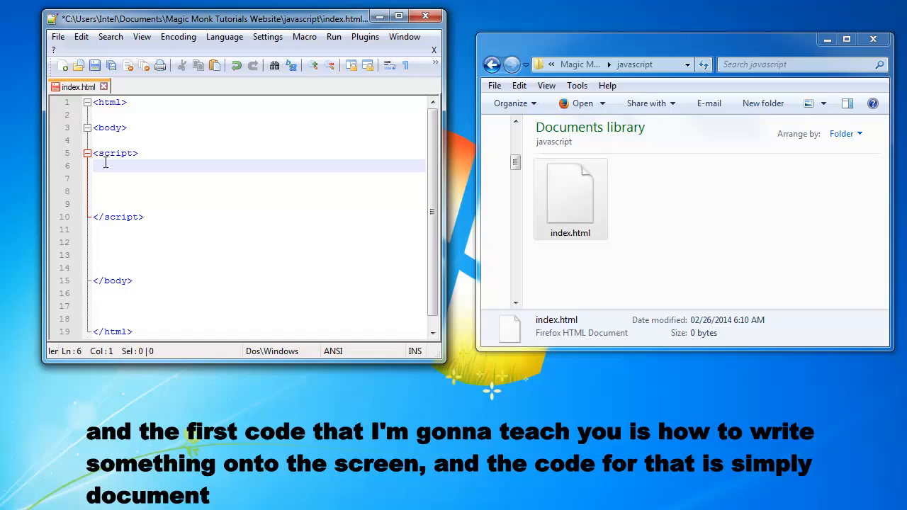
Write document.write("Hello from Javascript"); in the script section and save.
text(document.wr)
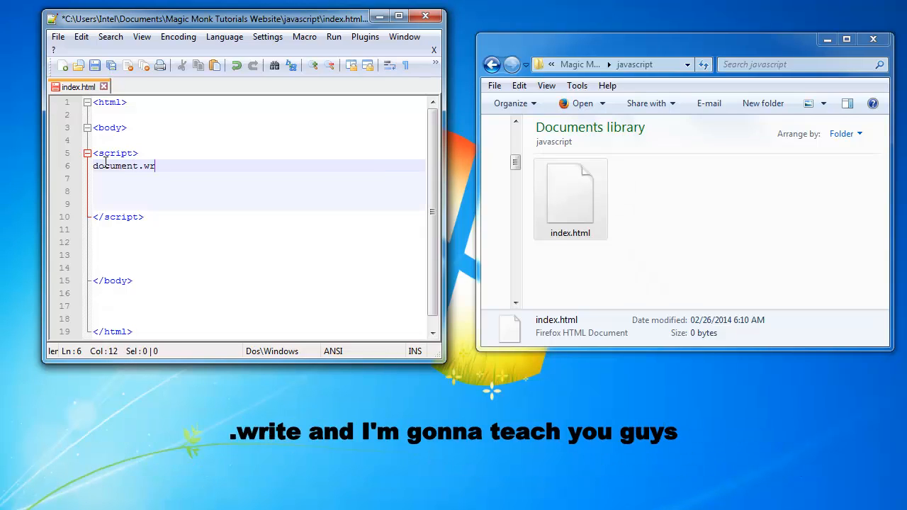
text(ite*)
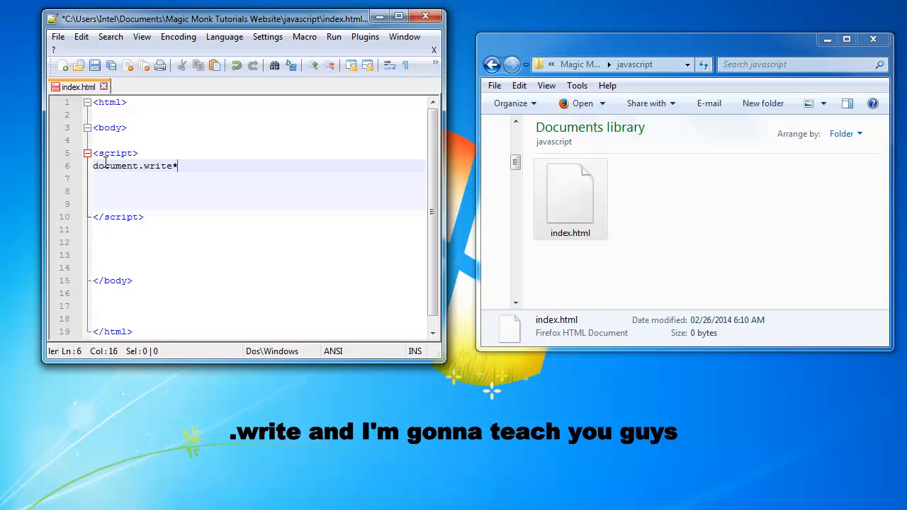
text(()
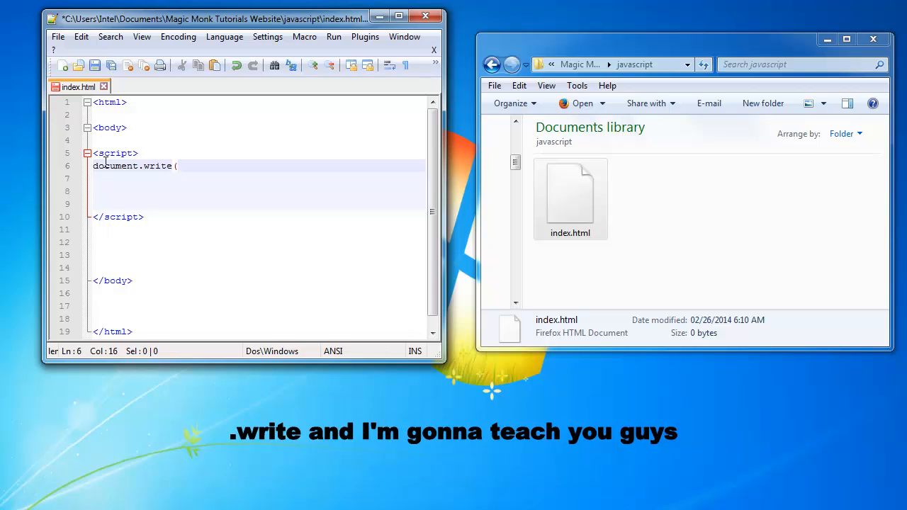
text(")
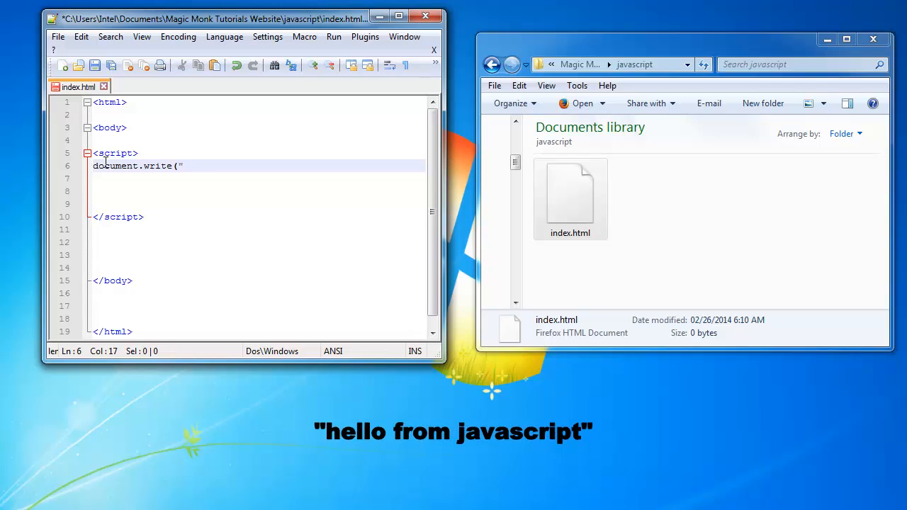
text(H)
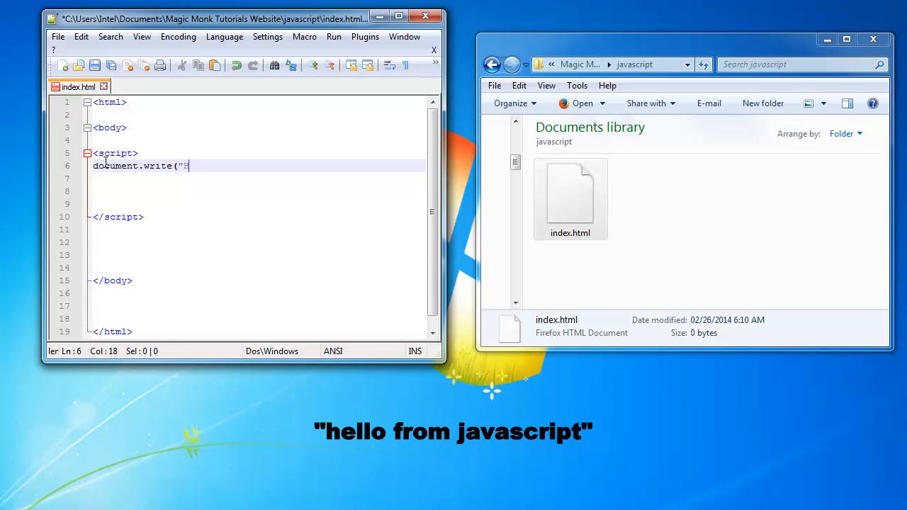
text(Hello from Javascript")
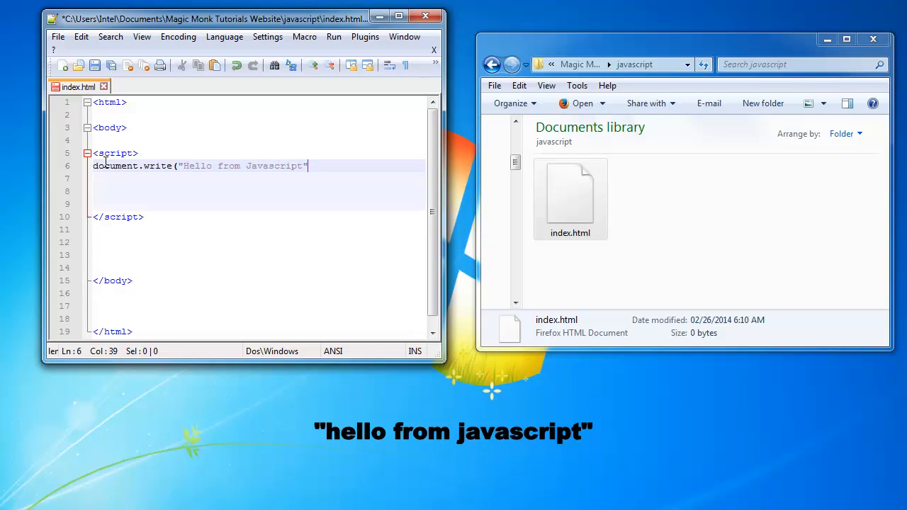
text())
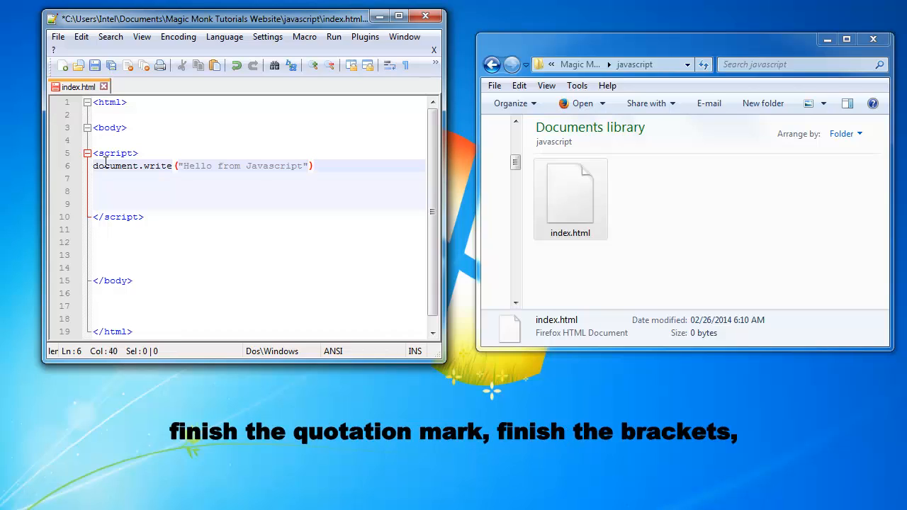
text(;)
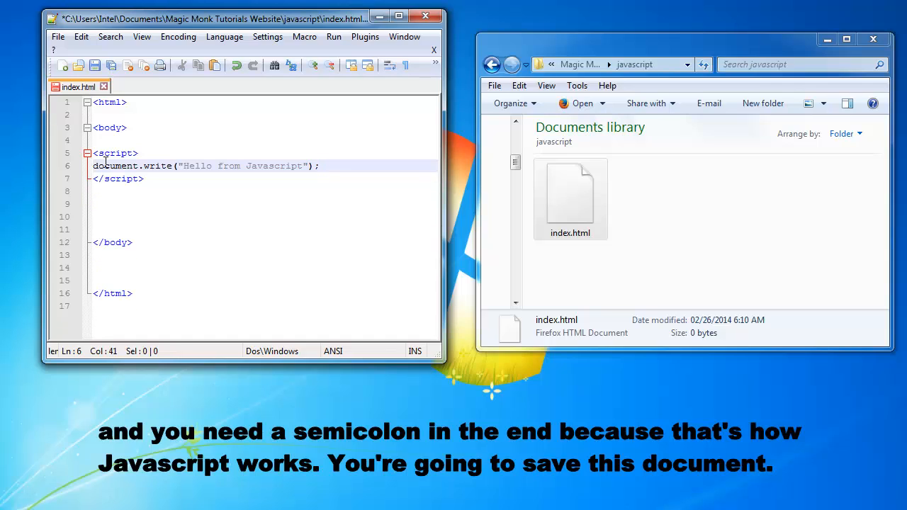
key(ctrl+s)
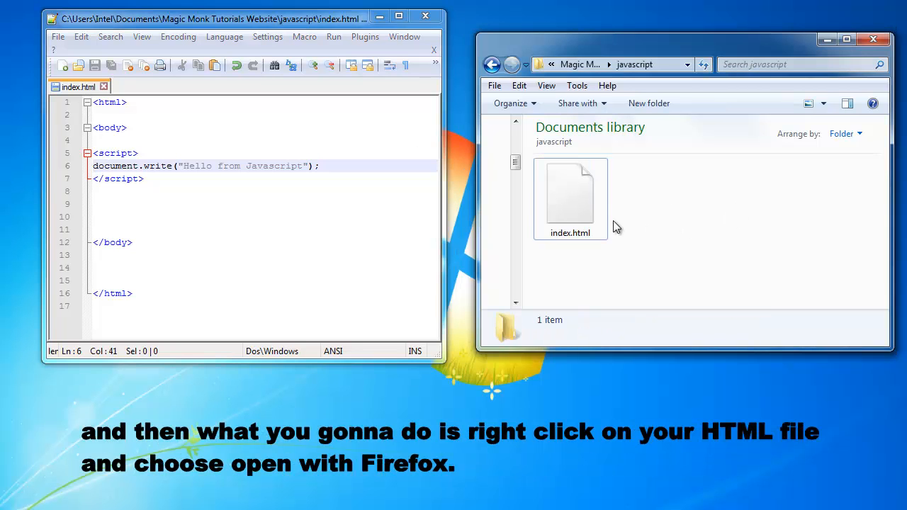
Select index.html and bring up its context menu to open it.
click(570, 198)
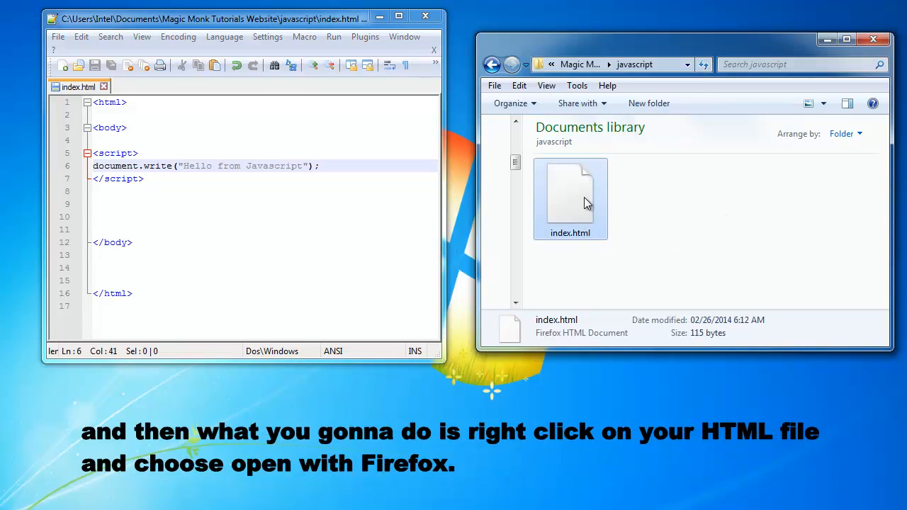
right_click(571, 198)
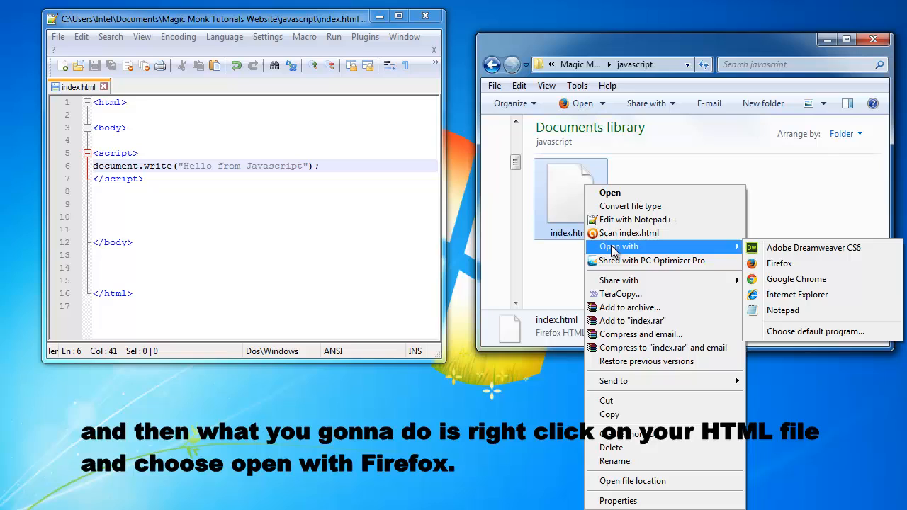
mouse_move(796, 278)
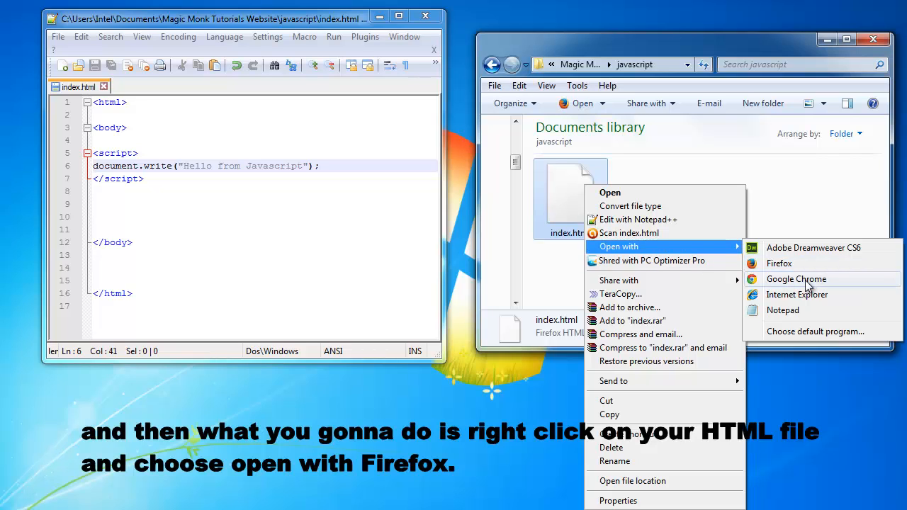
mouse_move(779, 263)
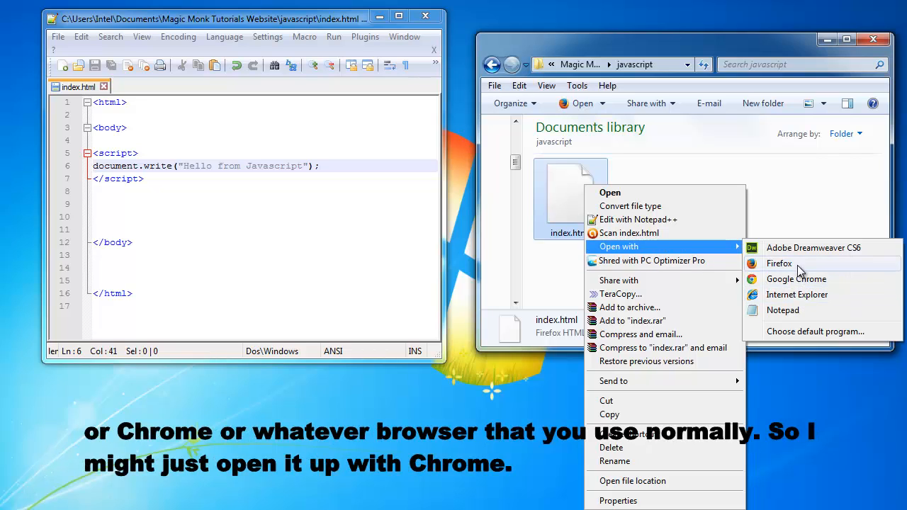
mouse_move(796, 287)
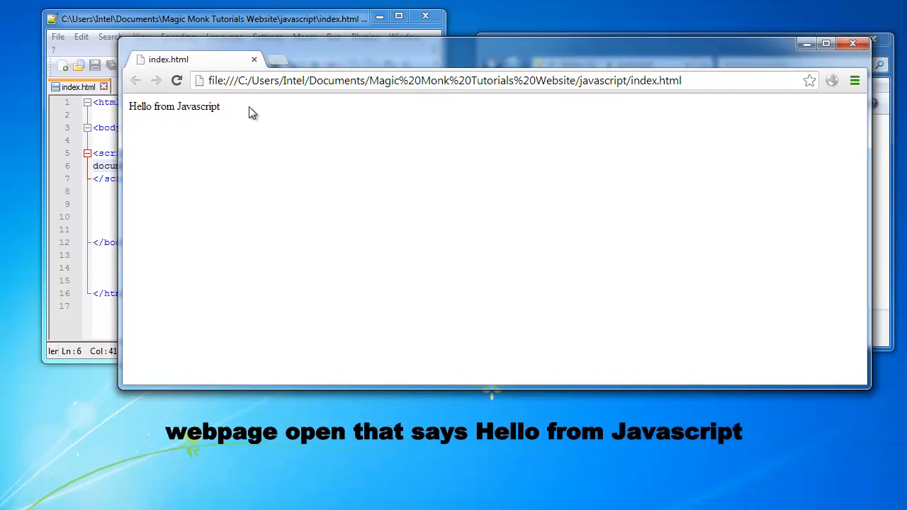
mouse_move(574, 129)
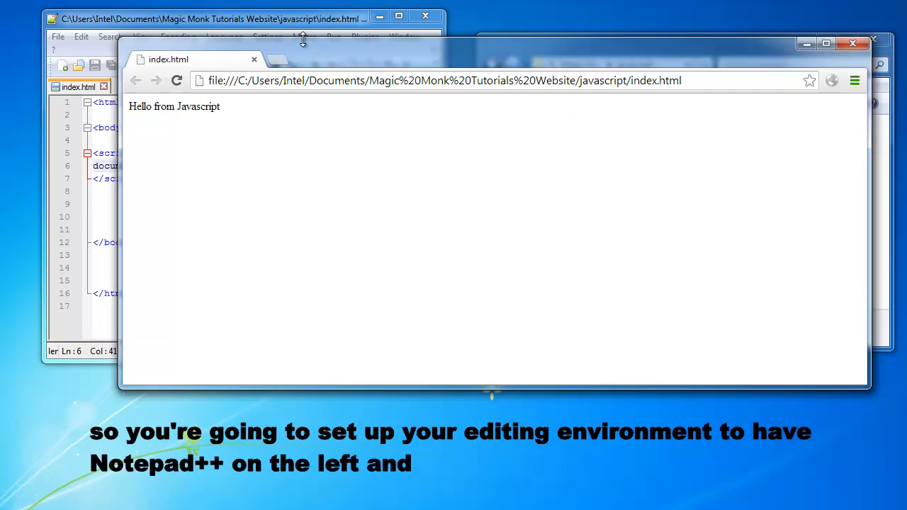
mouse_move(296, 21)
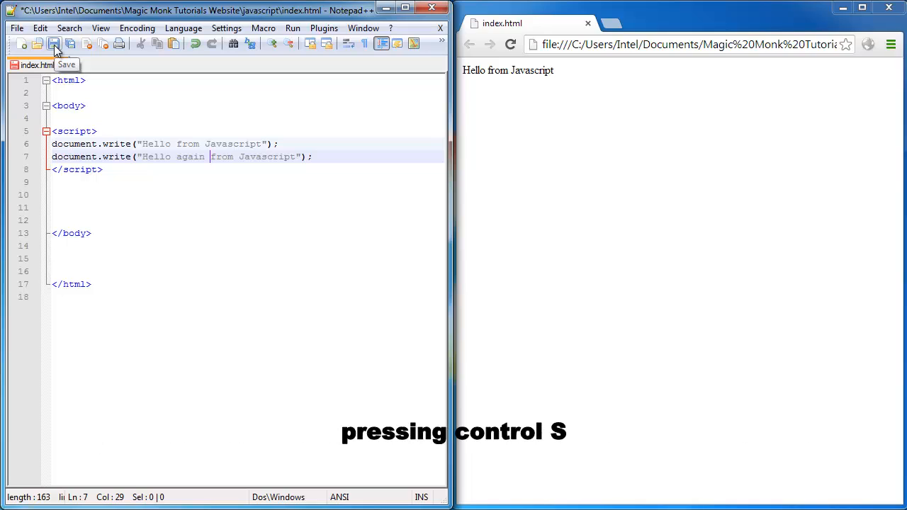
Save the new 'Hello again from Javascript' line and reload Chrome.
key(ctrl+s)
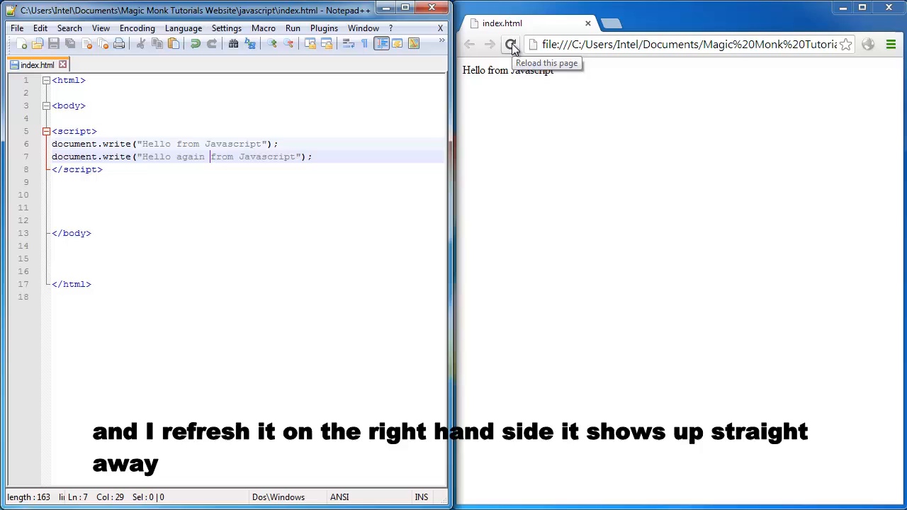
click(511, 44)
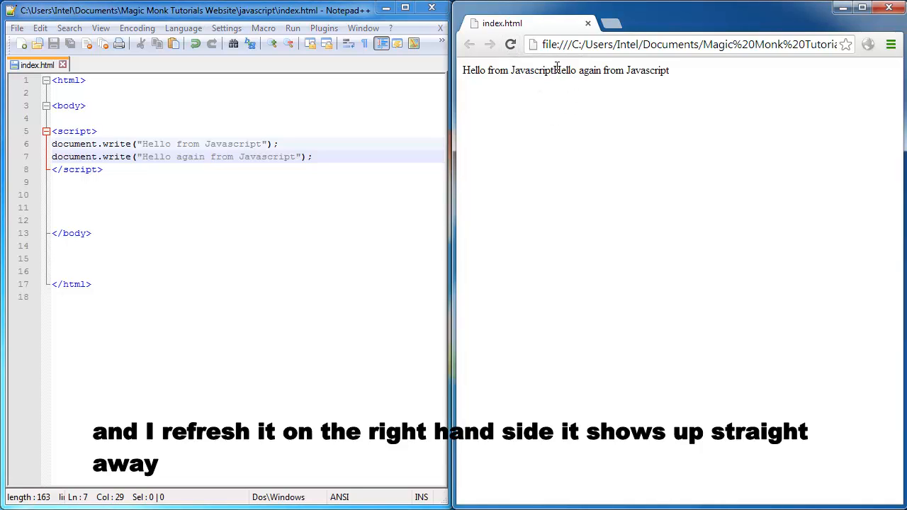